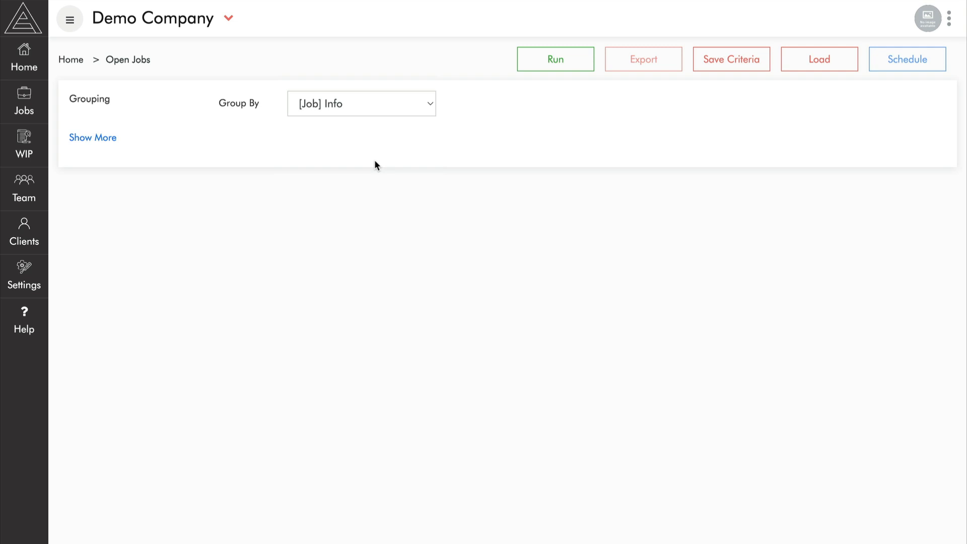
Keep the Open Jobs report criteria dated as at today, 6 December 2022
{"action": "left_click", "coordinate": [93, 137]}
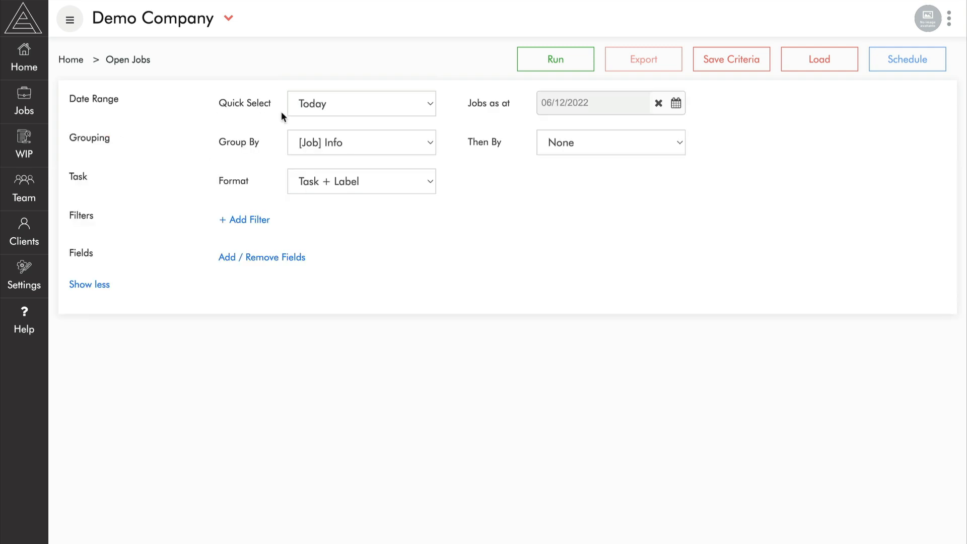
{"action": "mouse_move", "coordinate": [370, 113]}
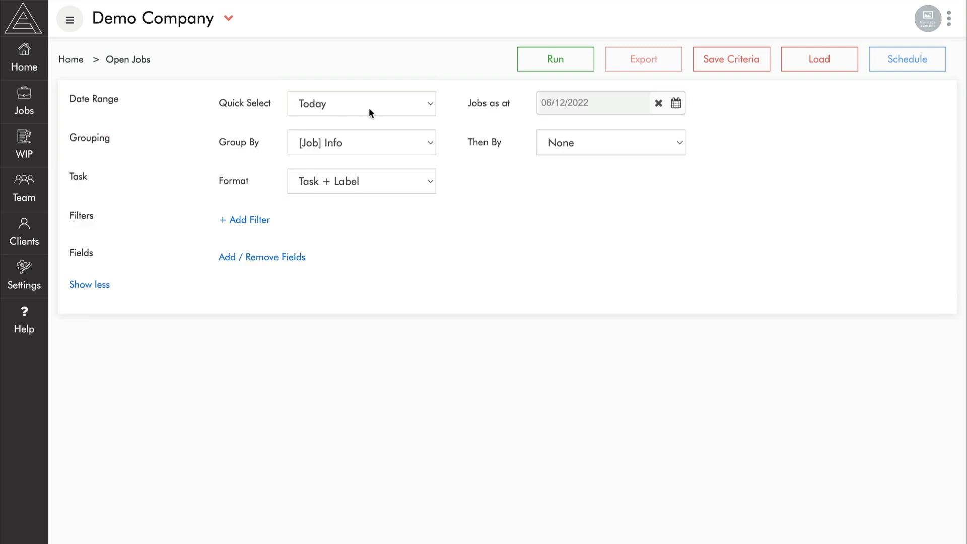
{"action": "left_click", "coordinate": [361, 103]}
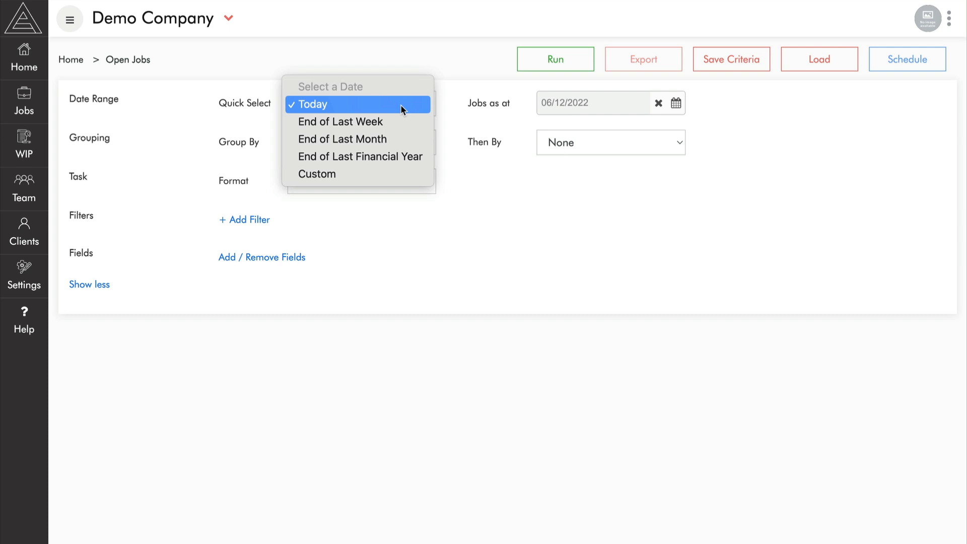
{"action": "left_click", "coordinate": [313, 104]}
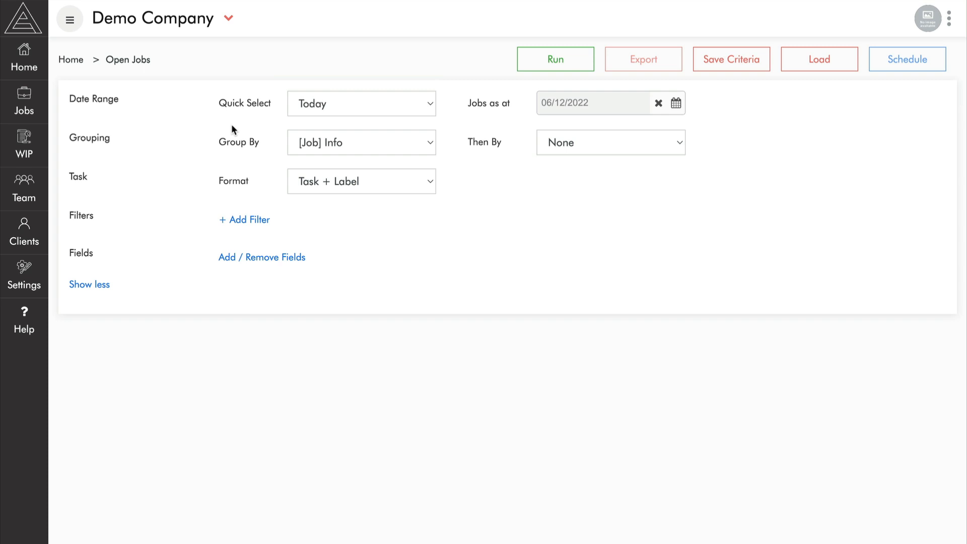
{"action": "left_click", "coordinate": [90, 284]}
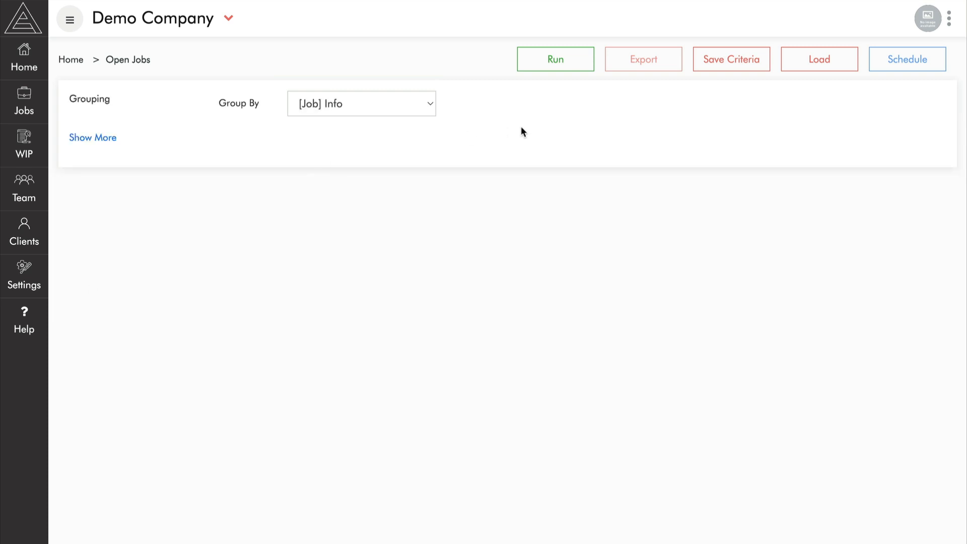
Run the Open Jobs report and sort it by the Remaining Budget column
{"action": "left_click", "coordinate": [553, 58]}
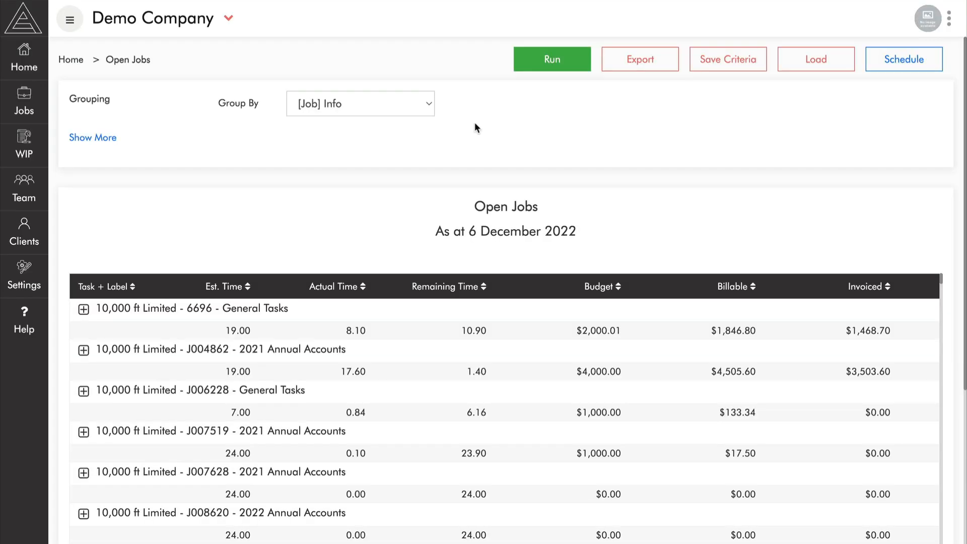
{"action": "mouse_move", "coordinate": [585, 237]}
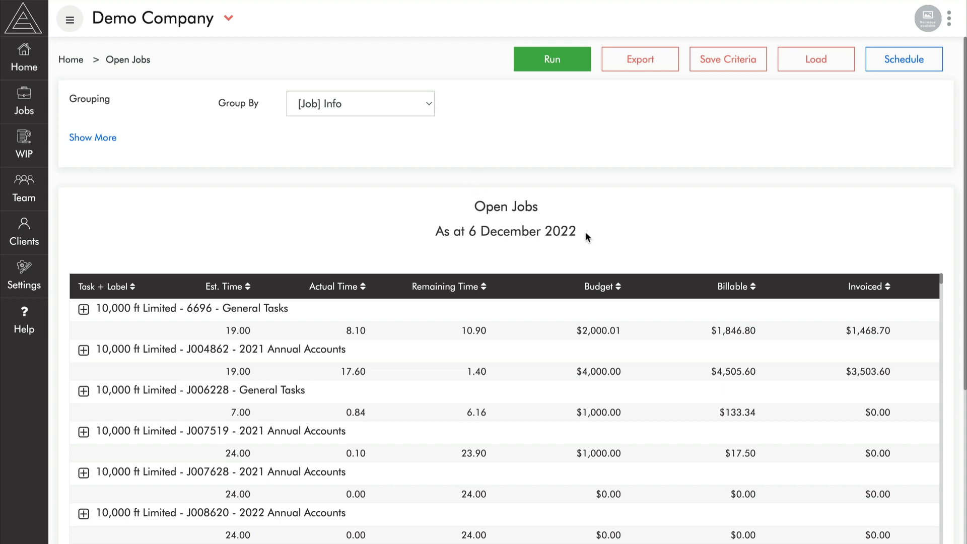
{"action": "left_click", "coordinate": [448, 286]}
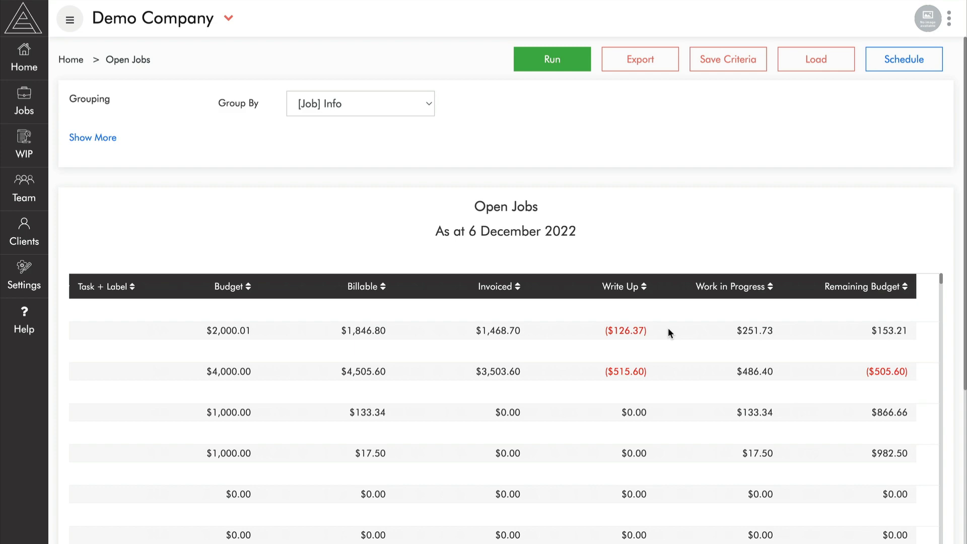
{"action": "left_click", "coordinate": [863, 286]}
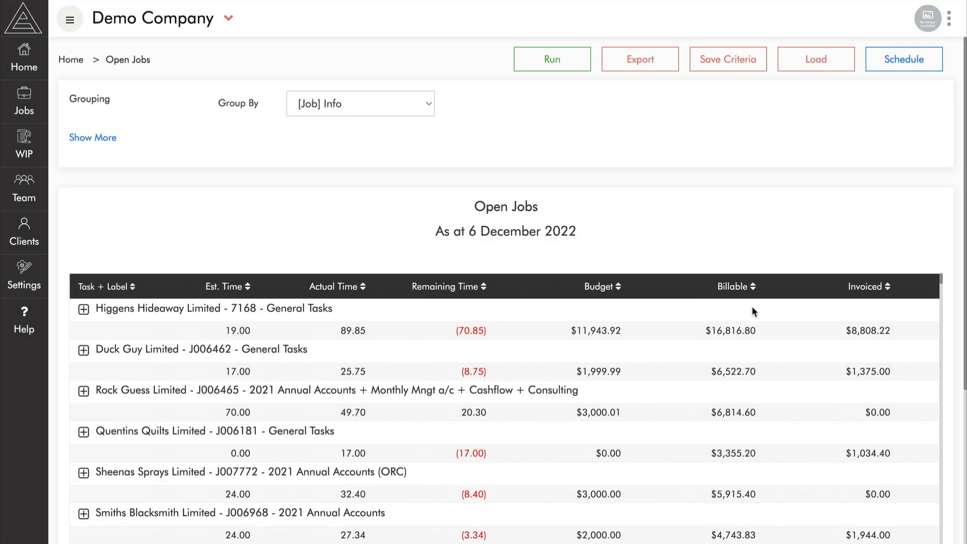
{"action": "mouse_move", "coordinate": [82, 310]}
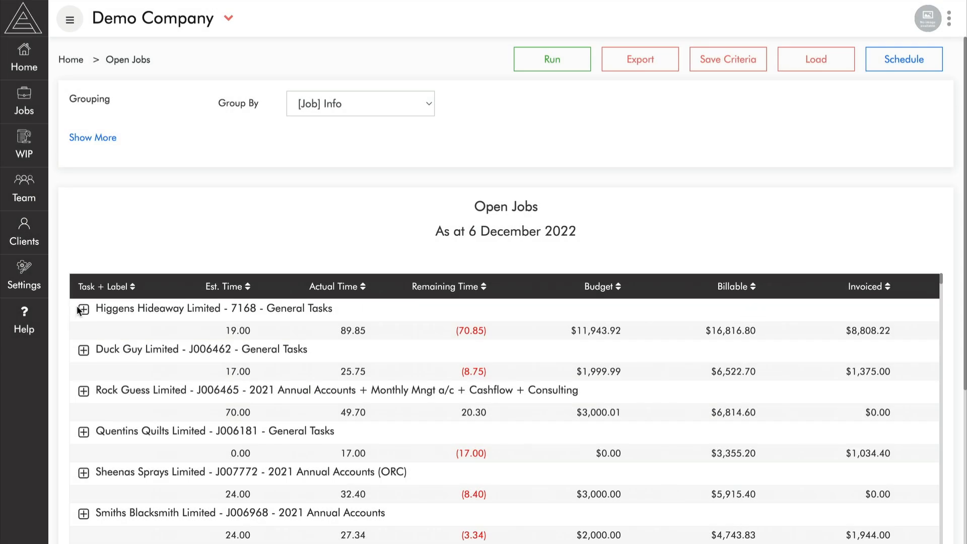
Expand the Higgens Hideaway Limited - 7168 - General Tasks job row
{"action": "left_click", "coordinate": [83, 308]}
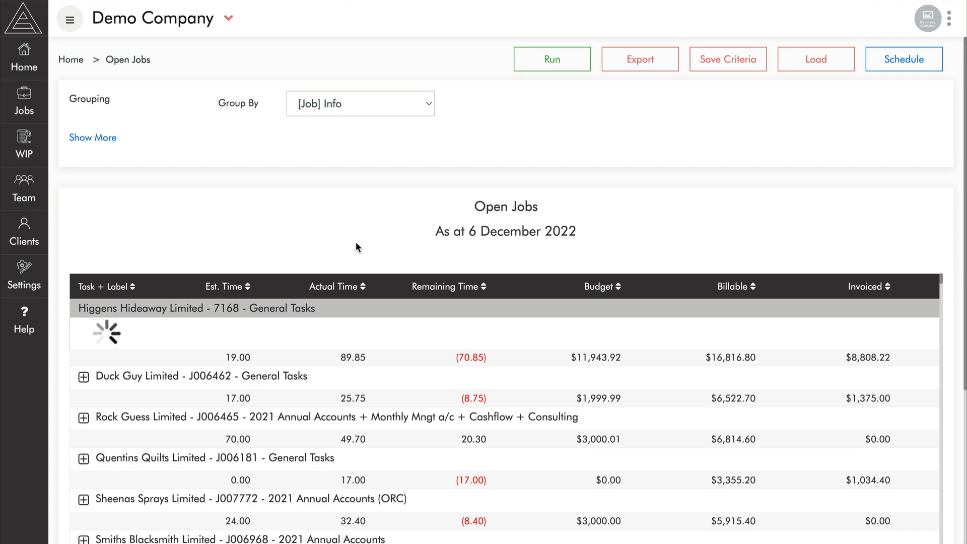
{"action": "left_click", "coordinate": [82, 308]}
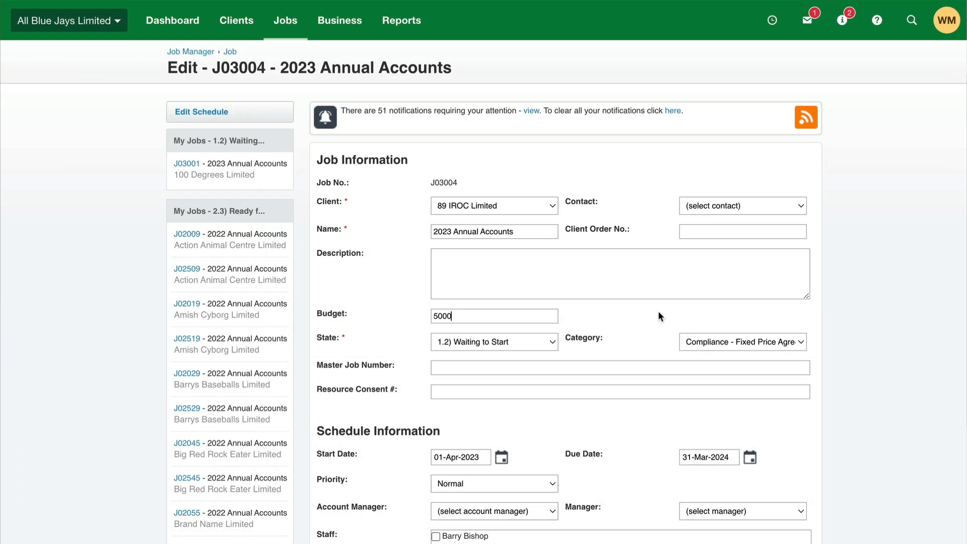
View job J03004 in Xero Practice Manager, then return to the Open Jobs report
{"action": "left_click", "coordinate": [201, 111]}
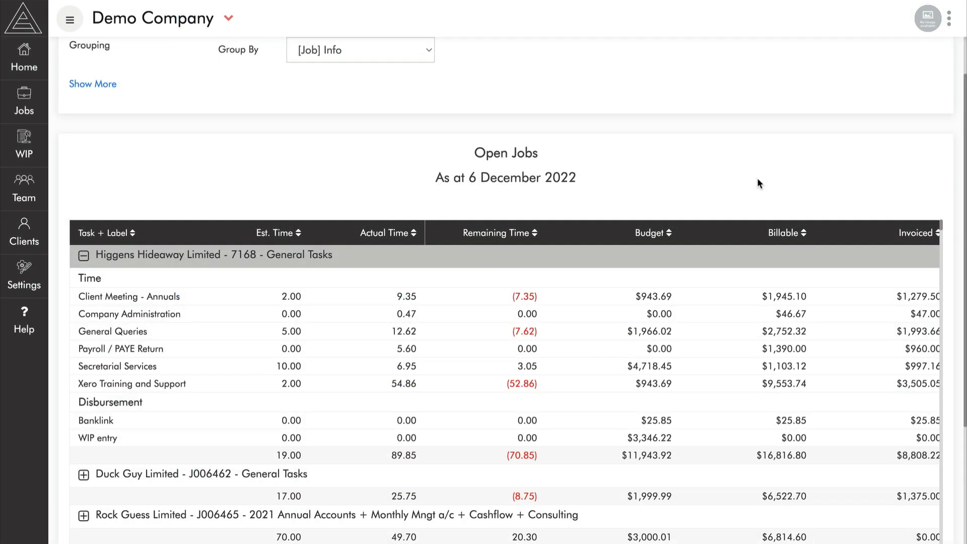
Scroll through the Xero Training and Support staff entries in the Job Transaction Report
{"action": "scroll", "scroll_direction": "right", "scroll_amount": 3}
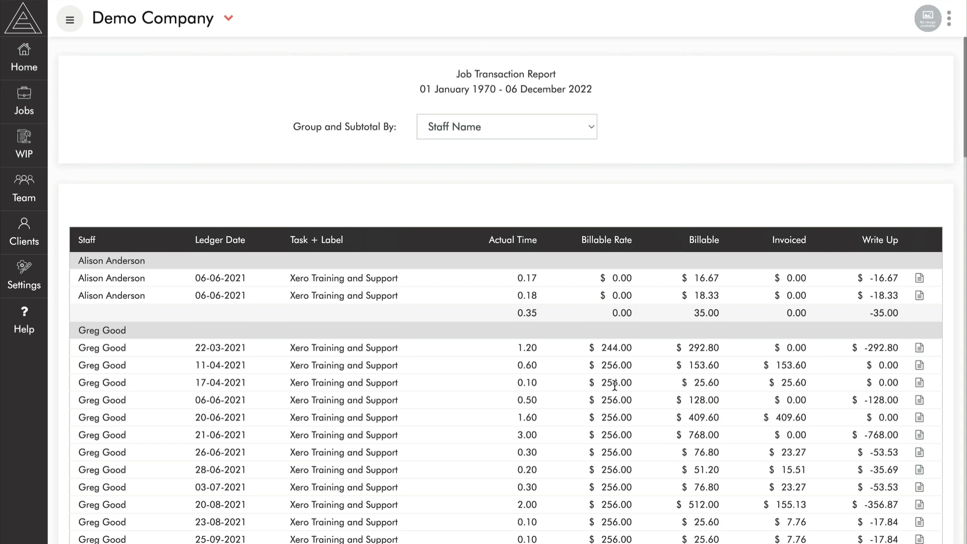
{"action": "scroll", "scroll_direction": "down", "scroll_amount": 3}
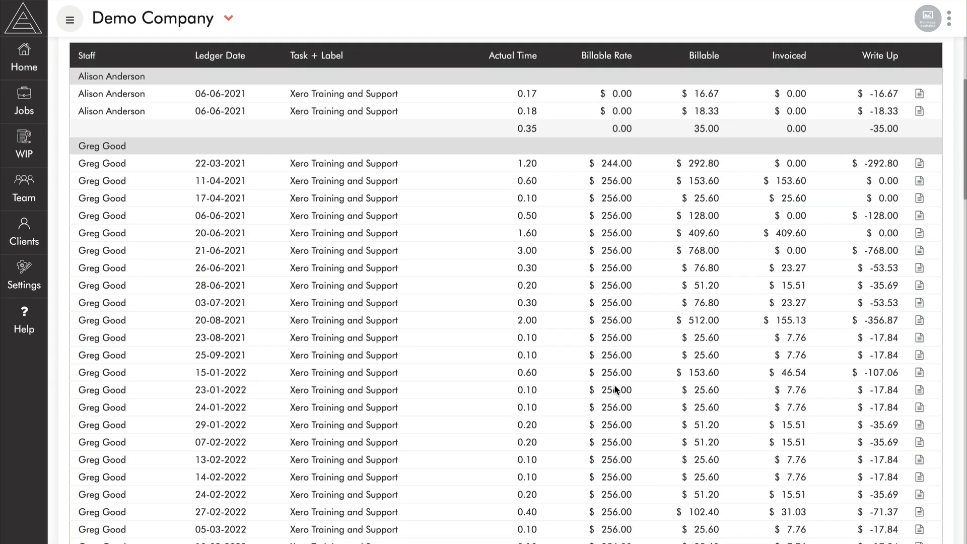
{"action": "scroll", "scroll_direction": "down", "scroll_amount": 3}
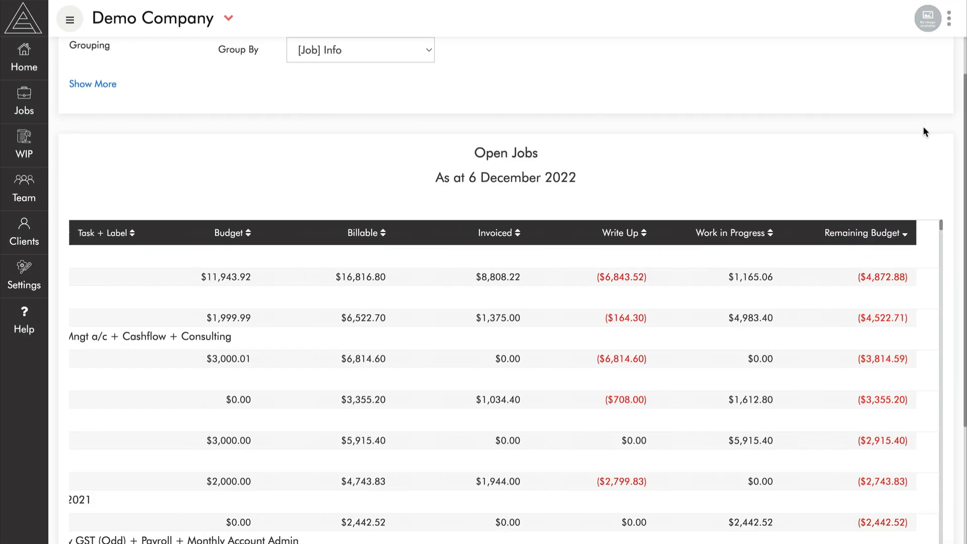
{"action": "scroll", "scroll_direction": "down", "scroll_amount": 3}
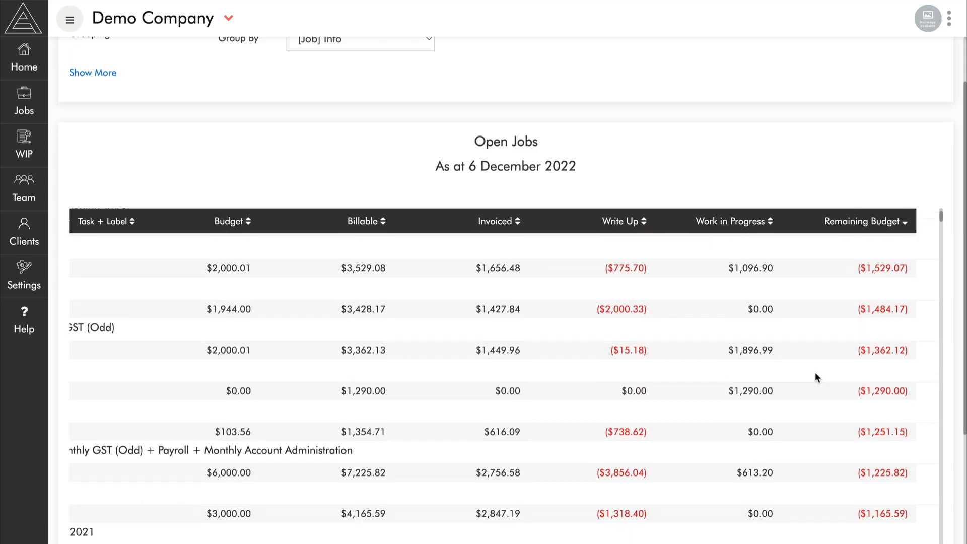
{"action": "scroll", "scroll_direction": "down", "scroll_amount": 3}
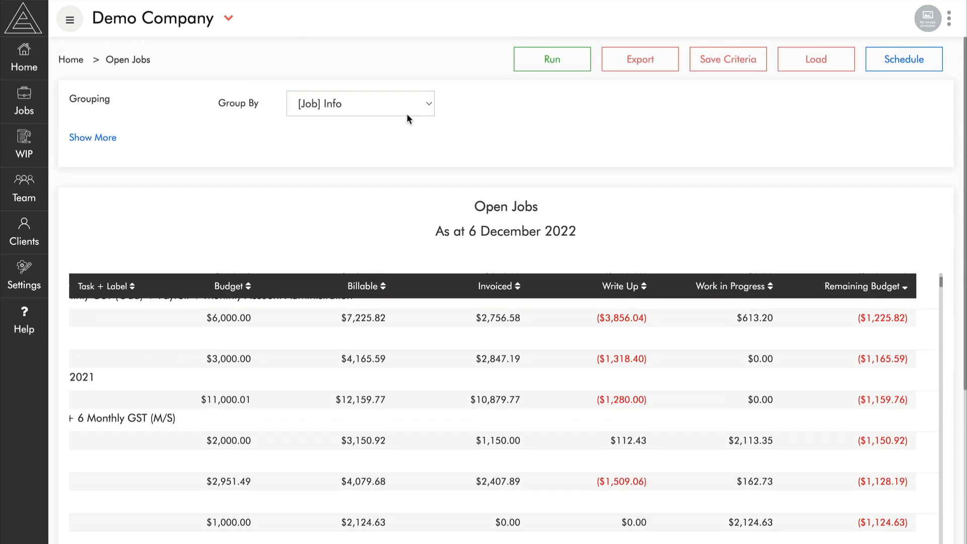
{"action": "left_click", "coordinate": [93, 137]}
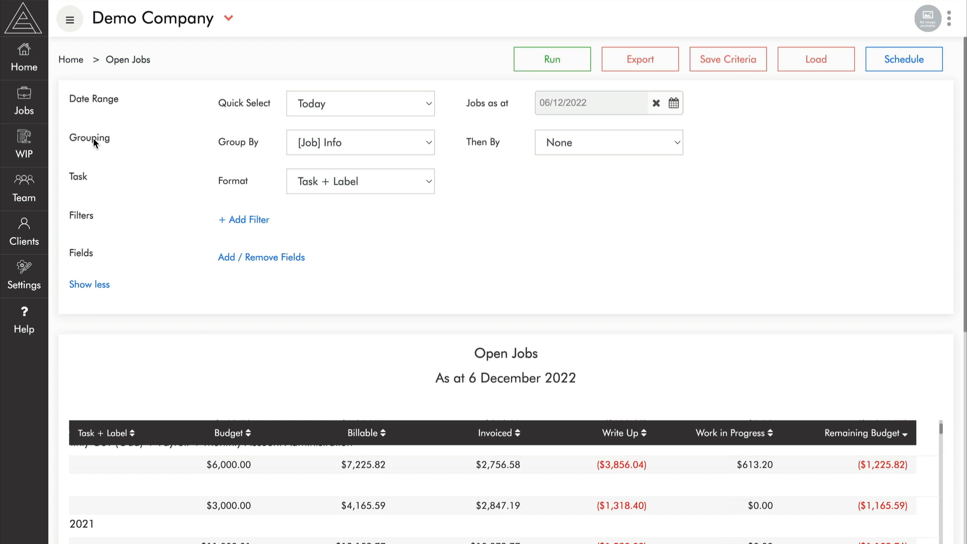
{"action": "left_click", "coordinate": [243, 219]}
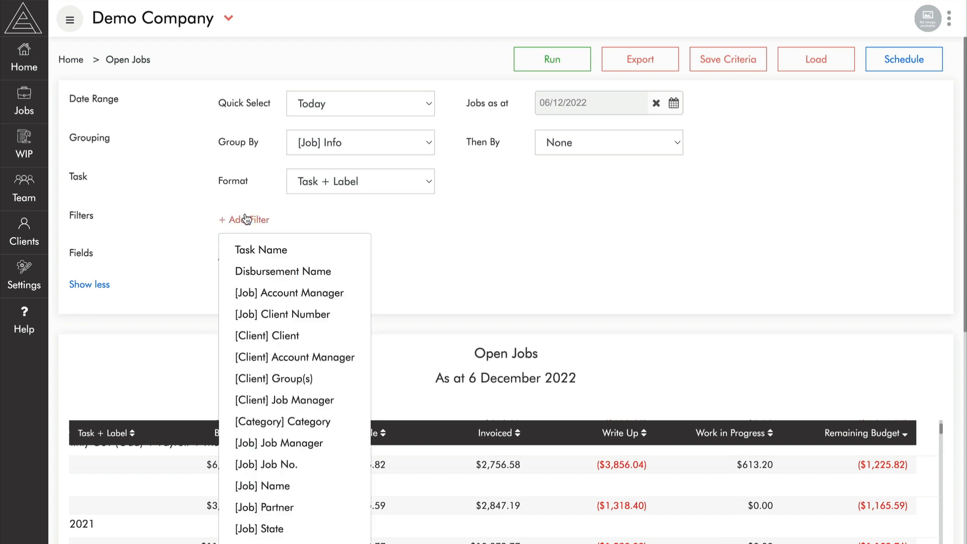
{"action": "left_click", "coordinate": [284, 400]}
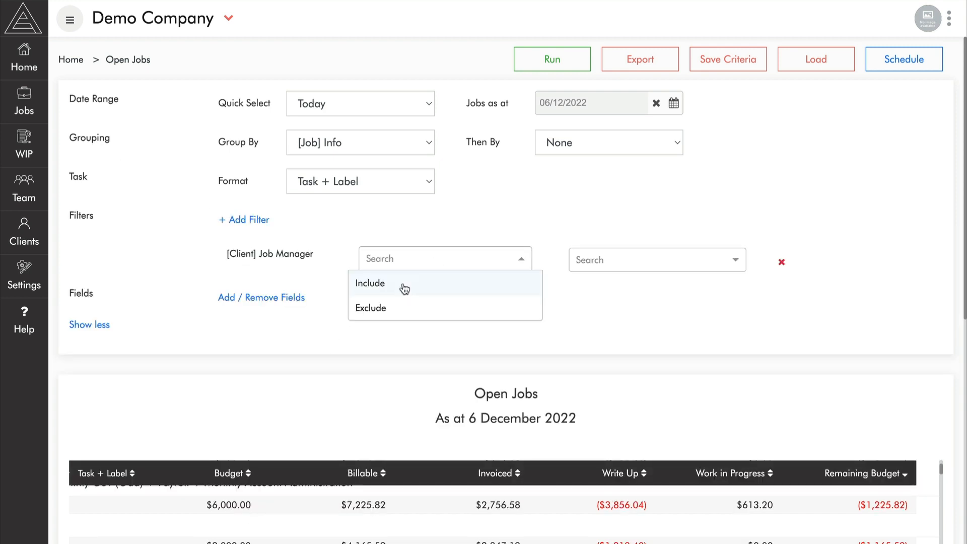
{"action": "left_click", "coordinate": [370, 283]}
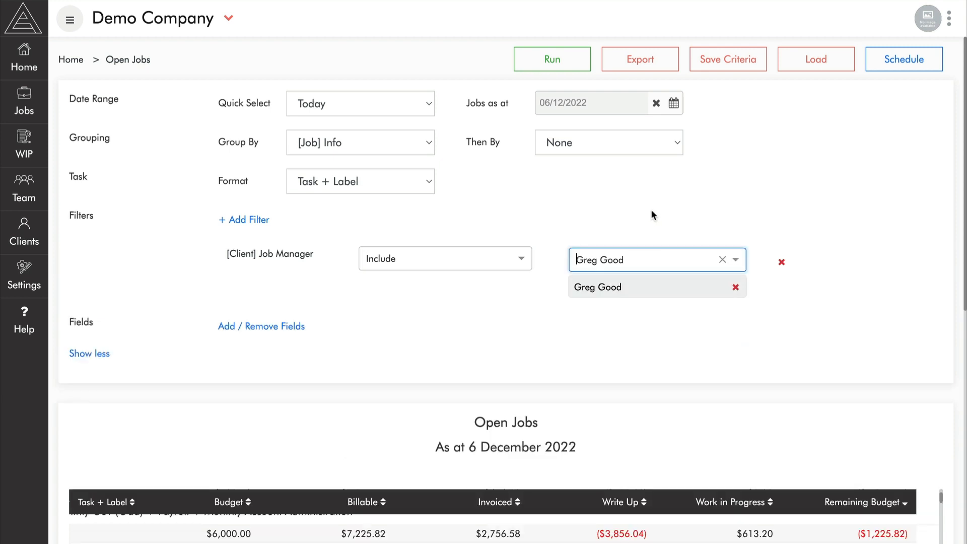
{"action": "left_click", "coordinate": [552, 59]}
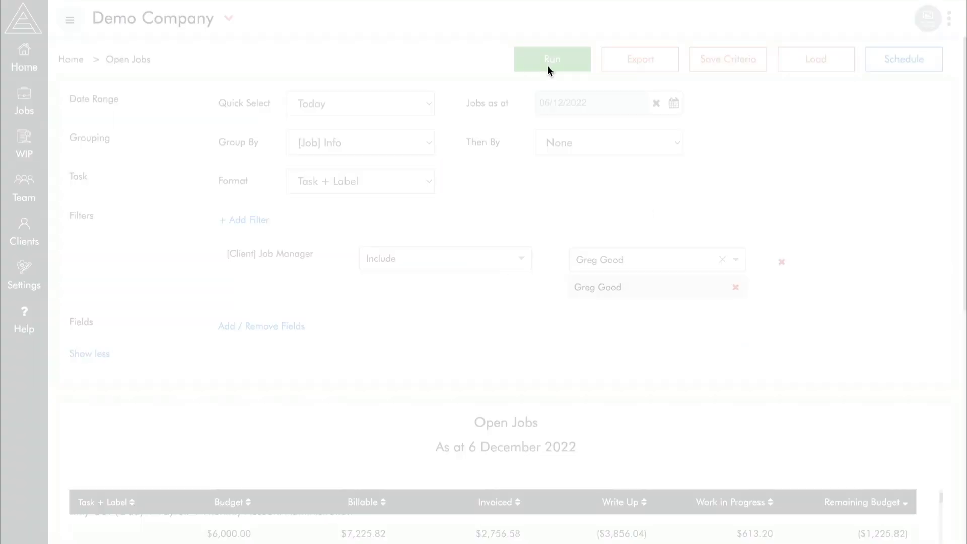
{"action": "left_click", "coordinate": [550, 60]}
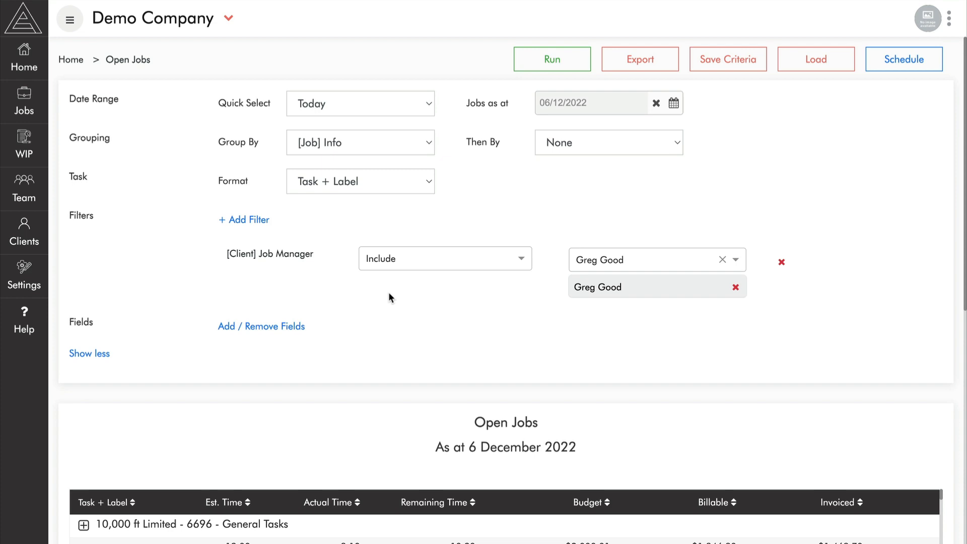
{"action": "mouse_move", "coordinate": [261, 327]}
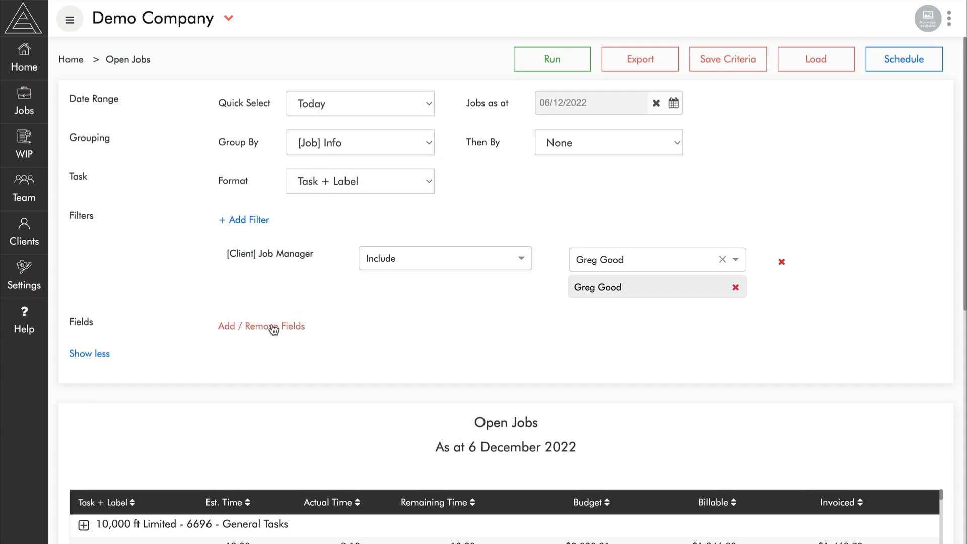
{"action": "left_click", "coordinate": [260, 327]}
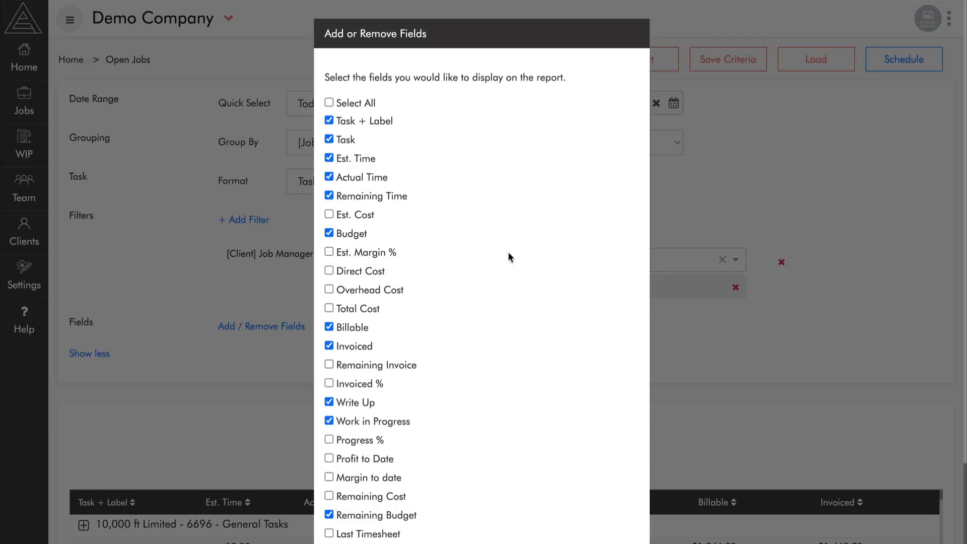
{"action": "scroll", "scroll_direction": "down", "scroll_amount": 3}
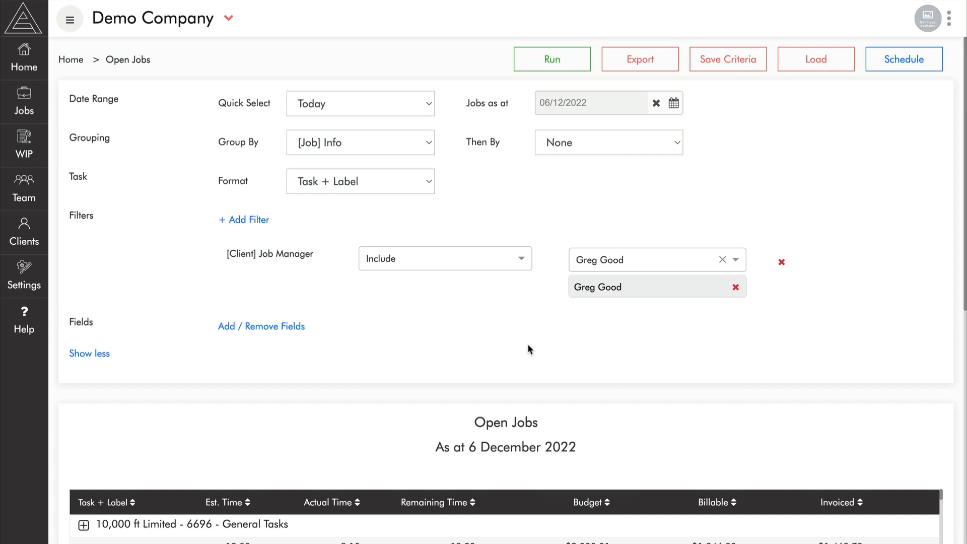
Dismiss the export, then start a report schedule named Greg's Open Jobs
{"action": "left_click", "coordinate": [640, 59]}
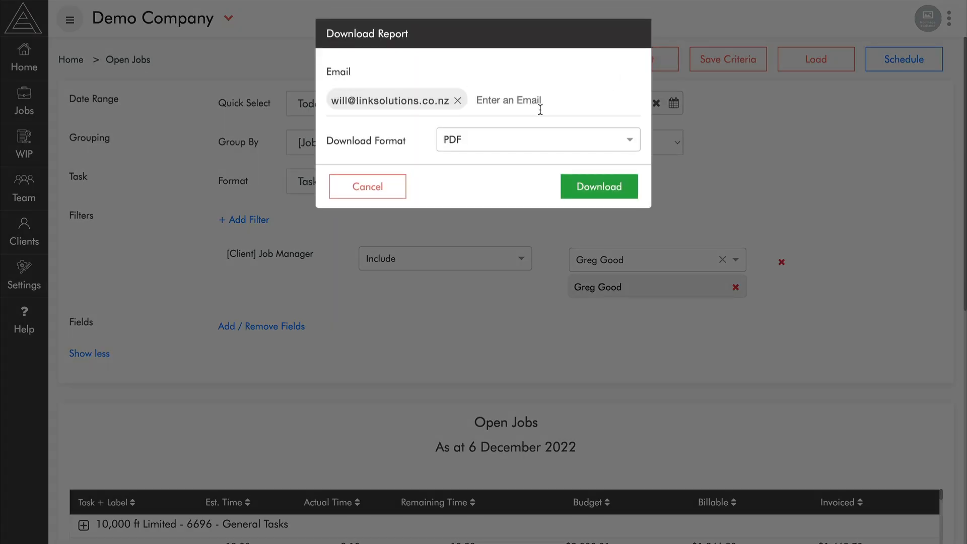
{"action": "left_click", "coordinate": [367, 187]}
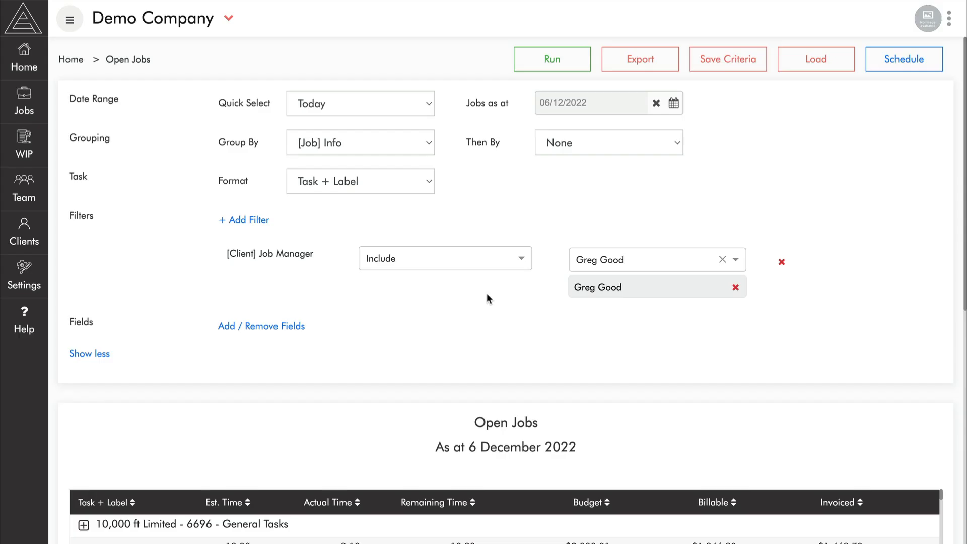
{"action": "left_click", "coordinate": [903, 59]}
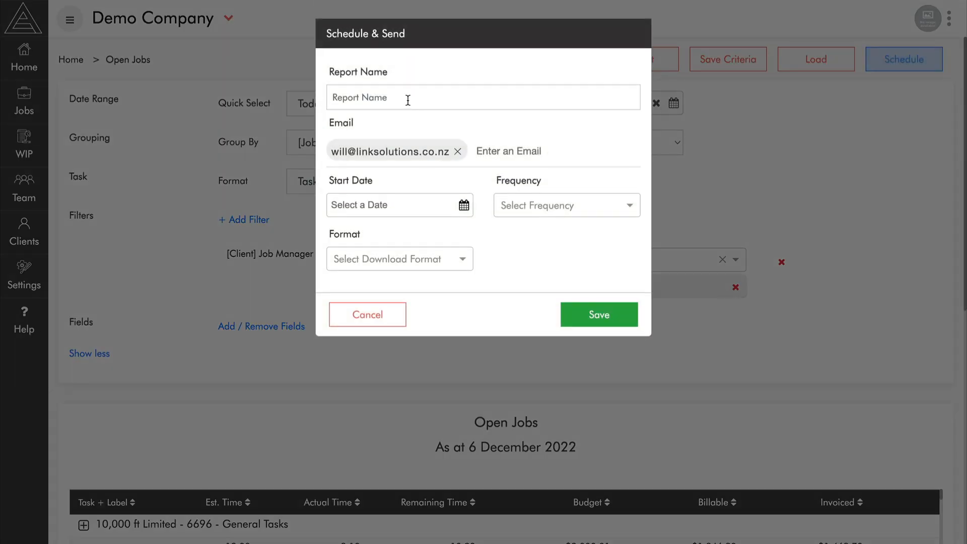
{"action": "type", "text": "Greg's"}
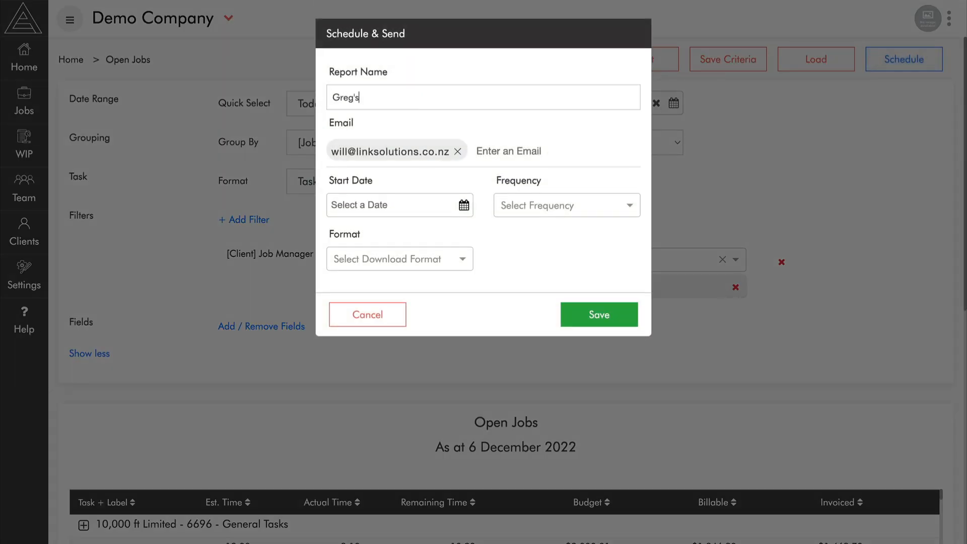
{"action": "type", "text": "Open Jobs"}
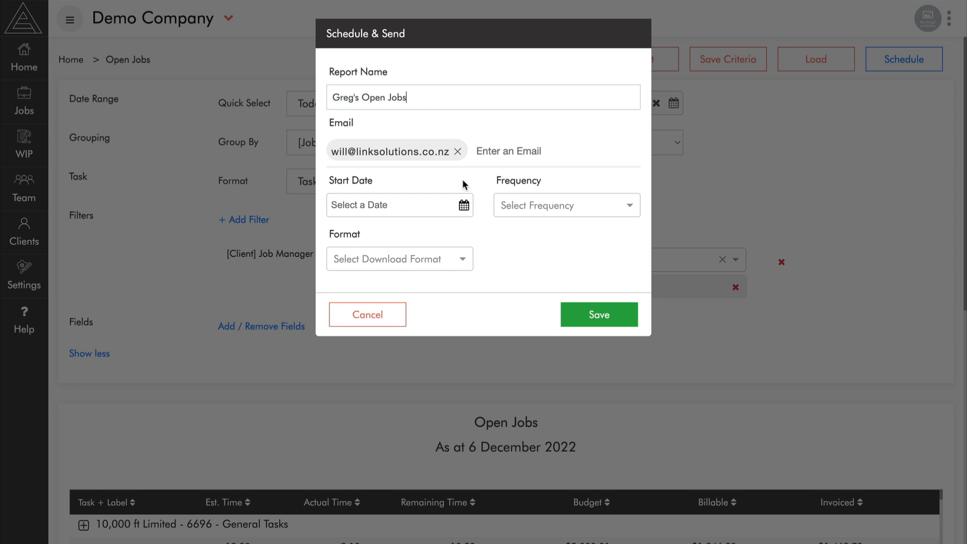
Set the schedule to start 12/12/2022, weekly, as PDF, and save it
{"action": "left_click", "coordinate": [395, 205]}
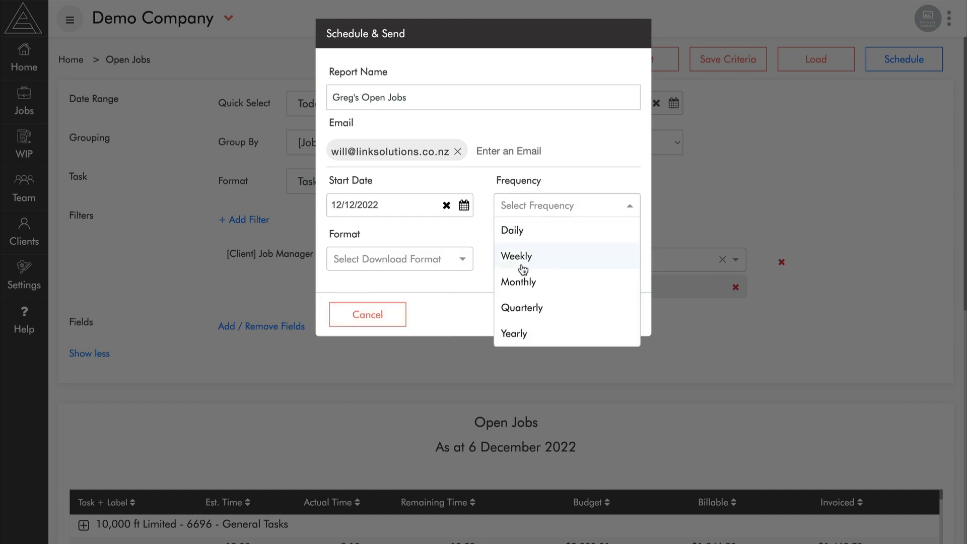
{"action": "left_click", "coordinate": [517, 256]}
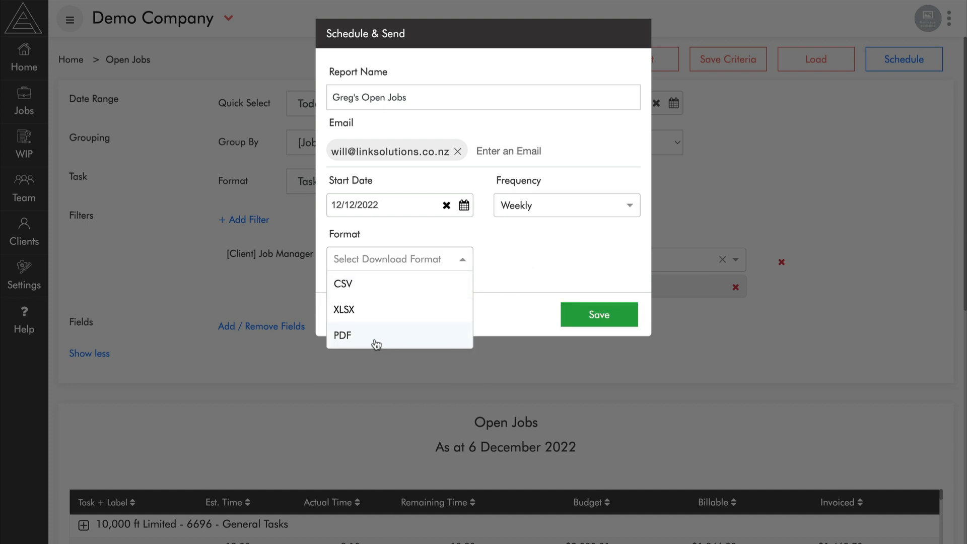
{"action": "left_click", "coordinate": [342, 335]}
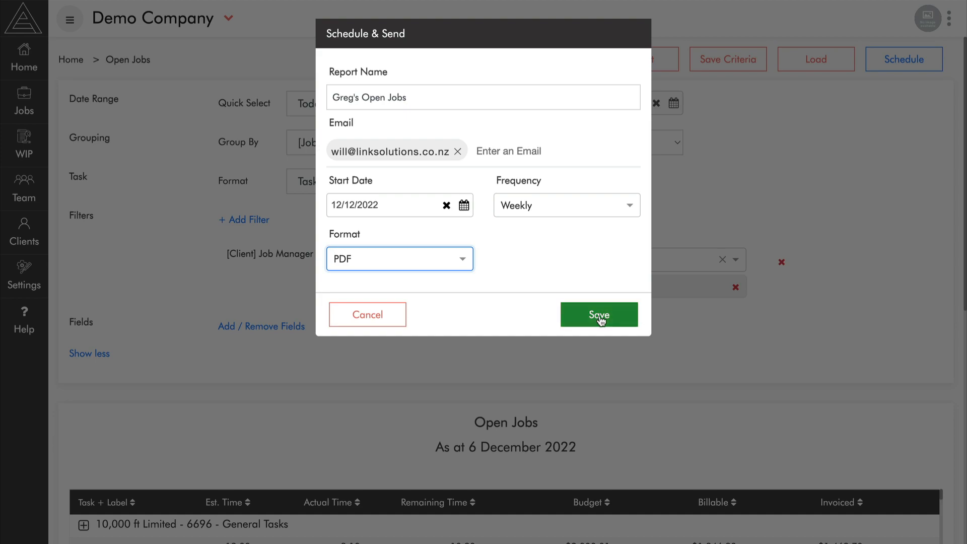
{"action": "left_click", "coordinate": [597, 314]}
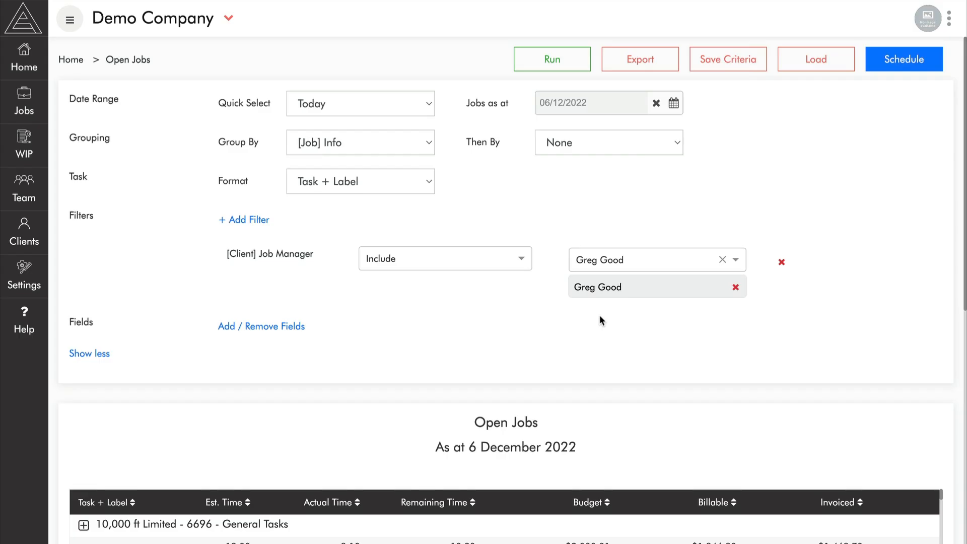